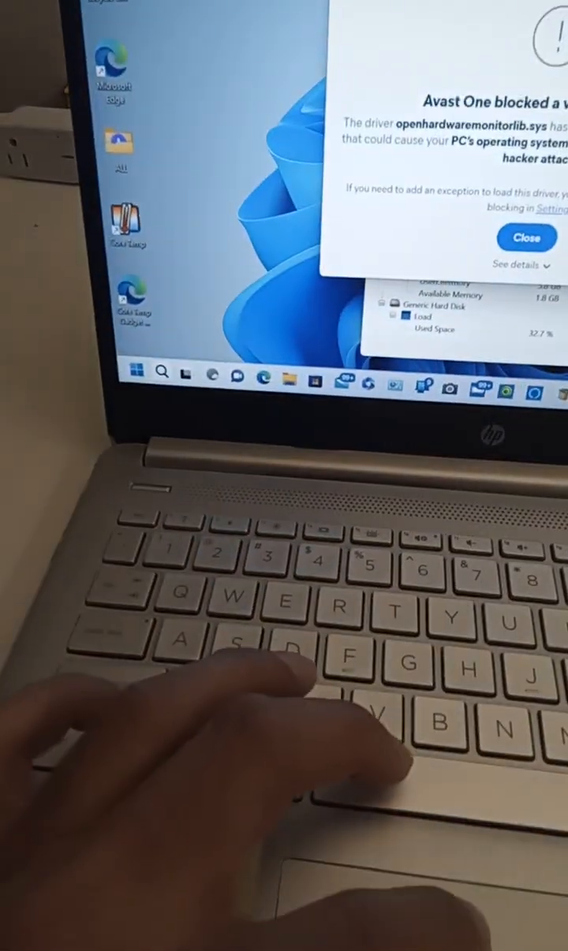
Run adb devices, which lists no devices, and paste the pm grant BATTERY_STATS command for BetterBatteryStats
click(527, 237)
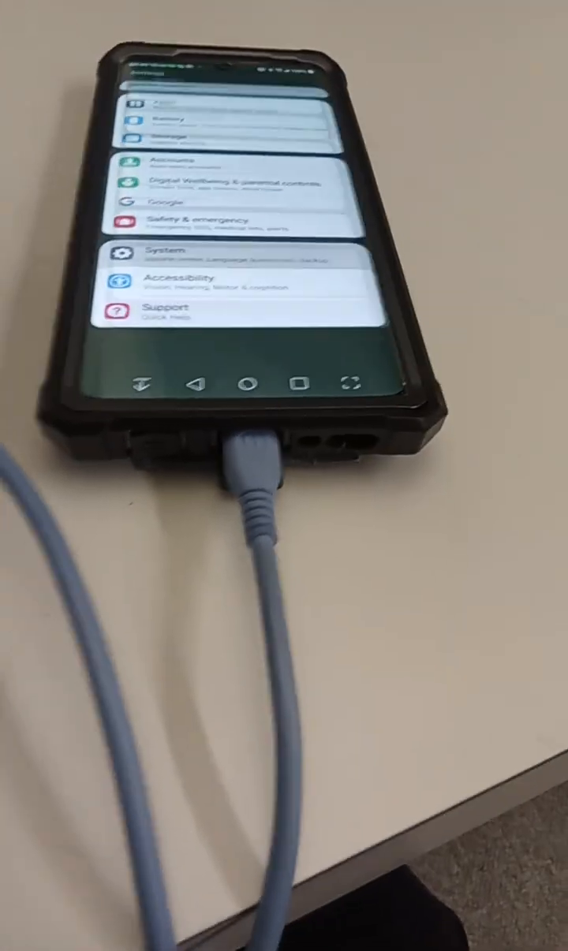
click(158, 252)
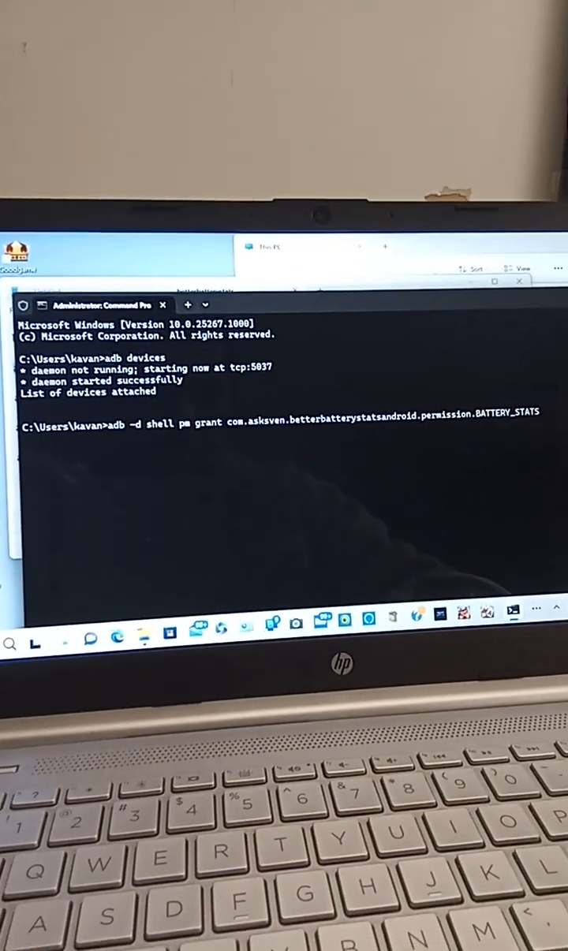
Run the BATTERY_STATS grant, which fails with 'no devices found', then check the phone in File Explorer
key(enter)
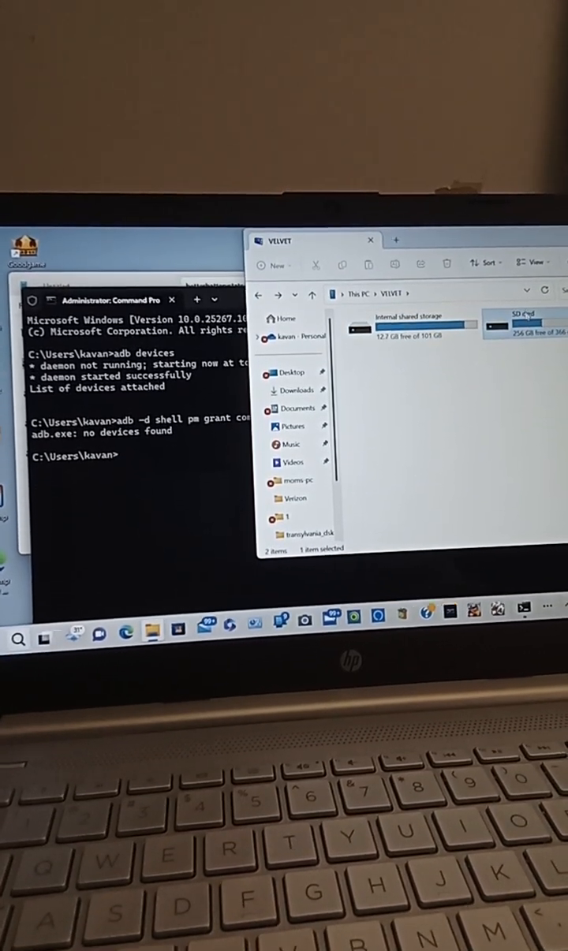
double_click(524, 320)
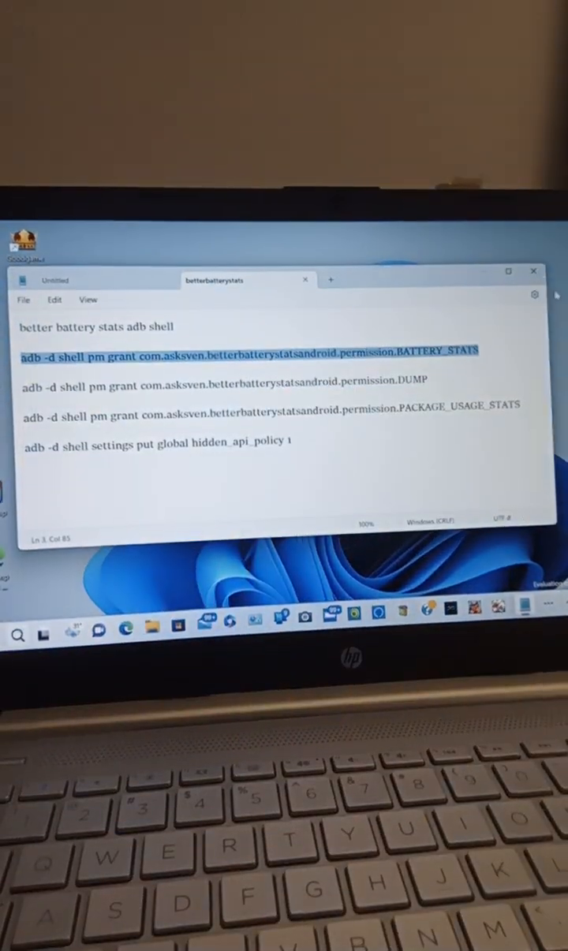
click(533, 271)
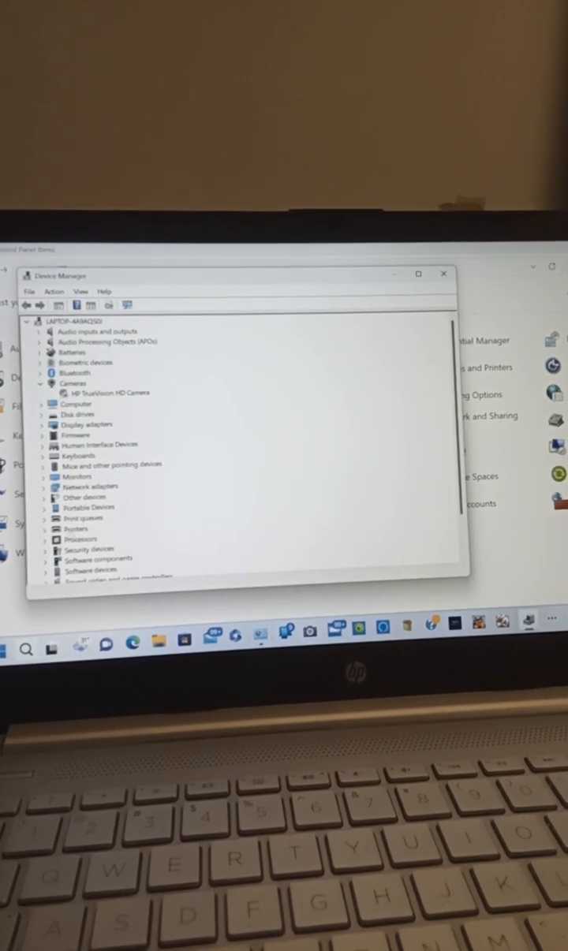
Expand Portable Devices and select the VELVET phone entry in Device Manager
click(41, 508)
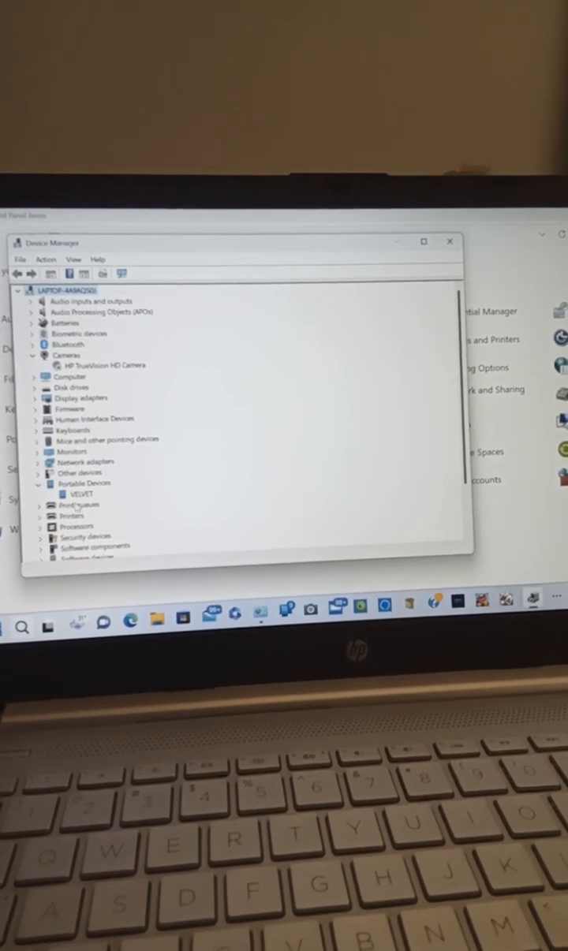
double_click(82, 495)
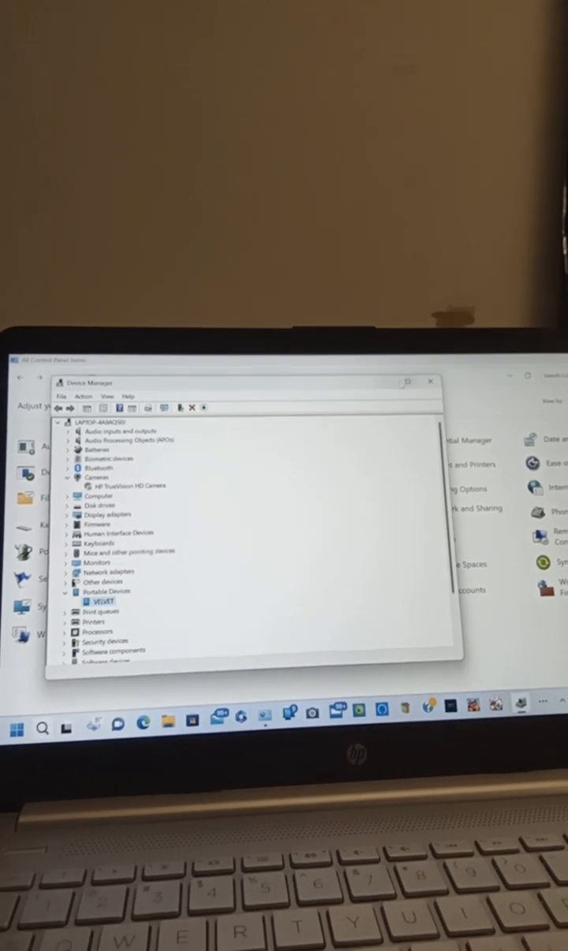
click(429, 382)
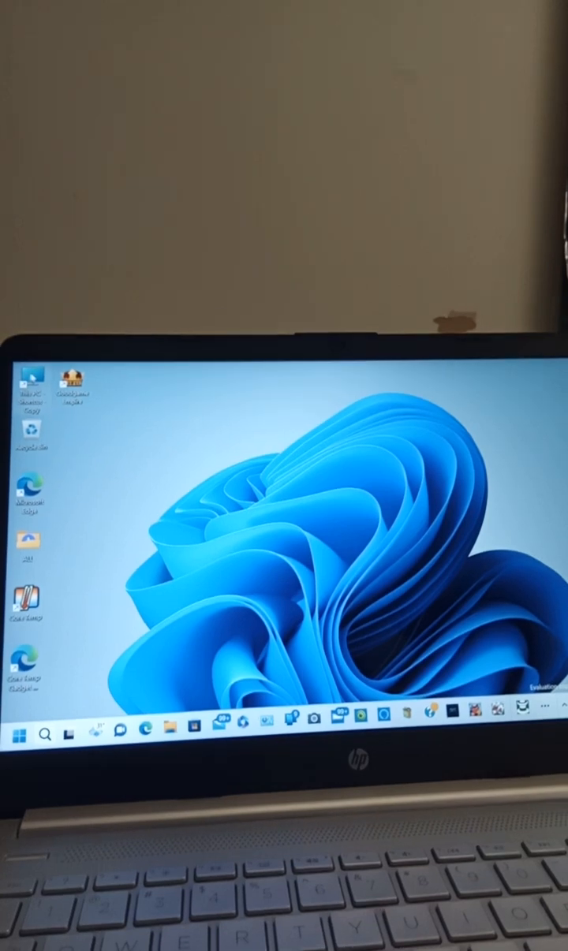
click(168, 735)
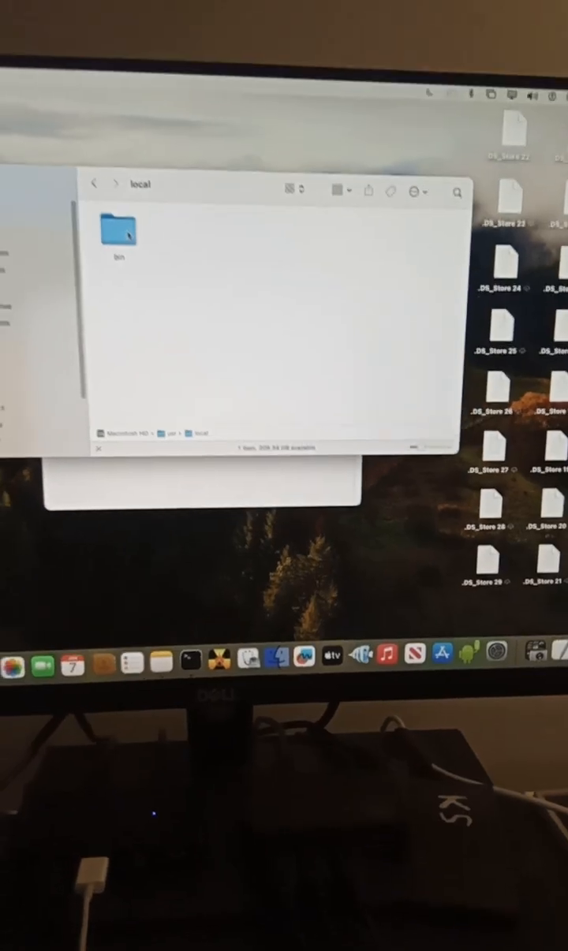
Navigate from usr back into its local folder and on into bin in Finder
click(95, 183)
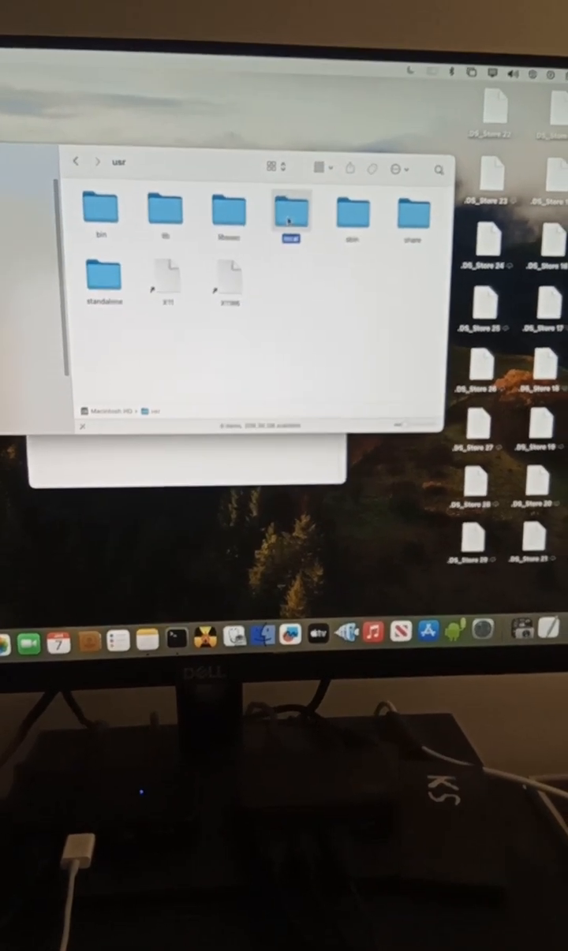
double_click(290, 211)
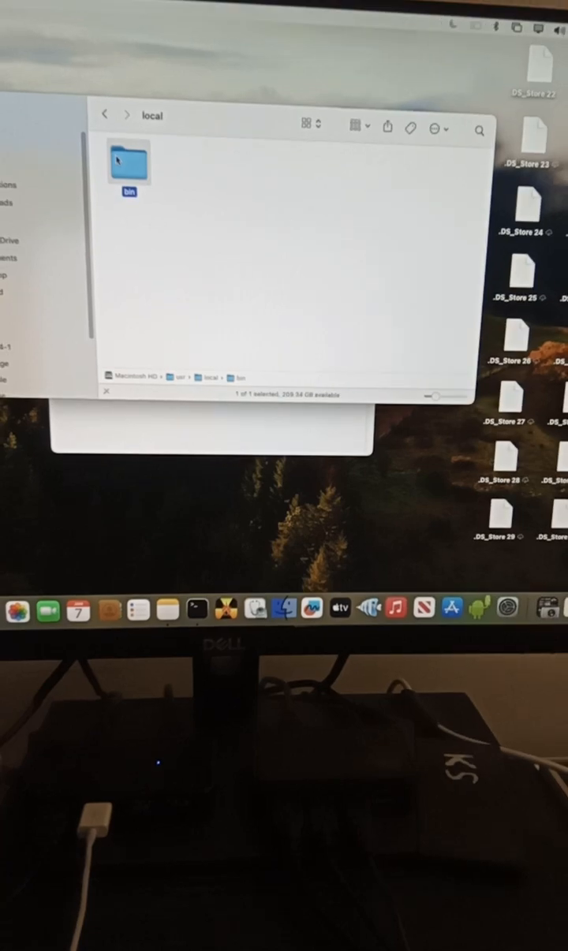
double_click(128, 158)
text(adb devices)
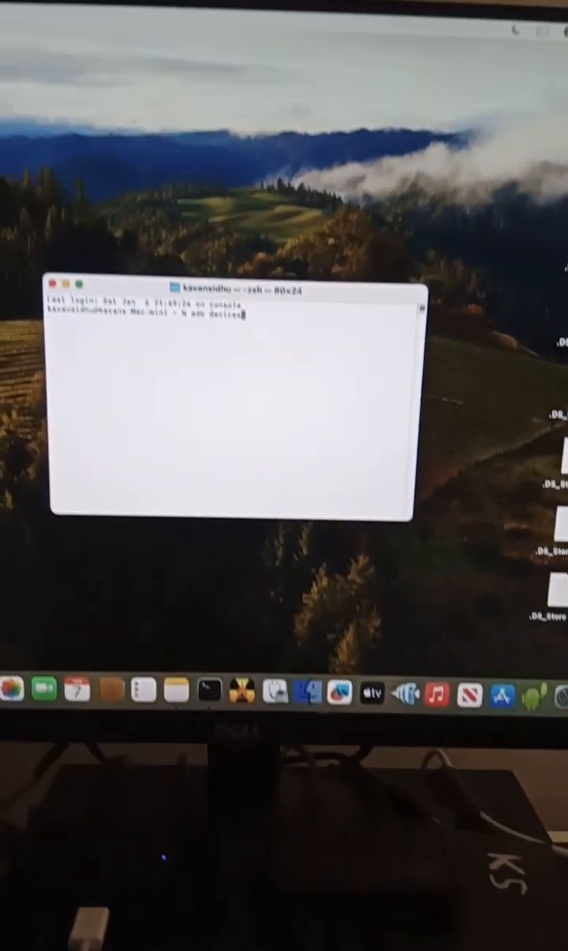
Run adb devices to list the attached phone and paste the pm grant com.asksven.betterbatterystats BATTERY_STATS command
key(Return)
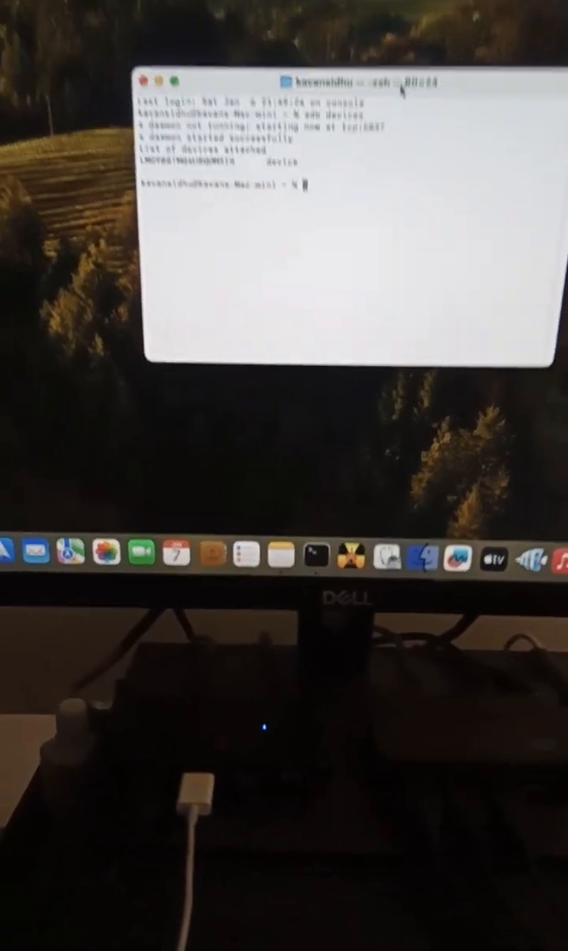
text(adb -d shell pm grant com.asksven.betterbatterystats android.permission.BATTERY_STATS)
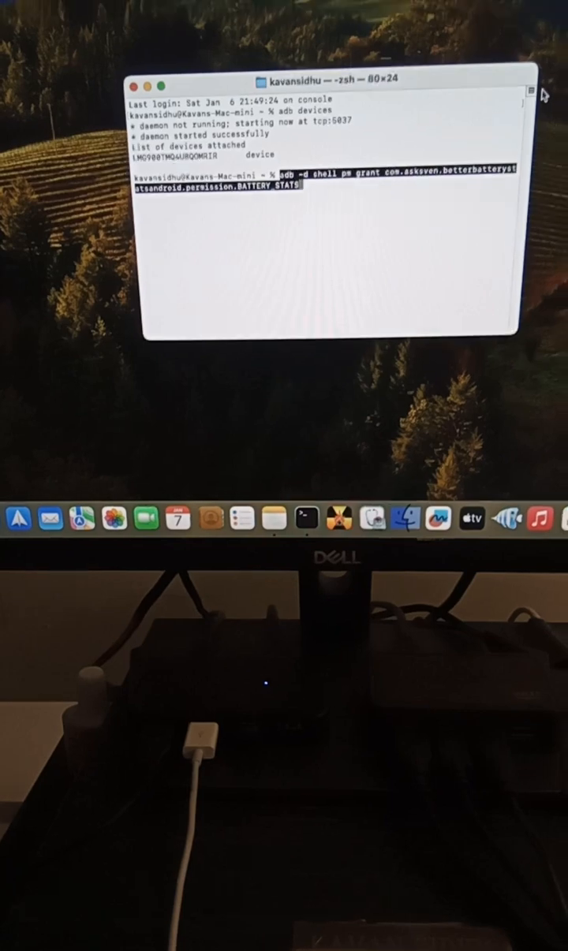